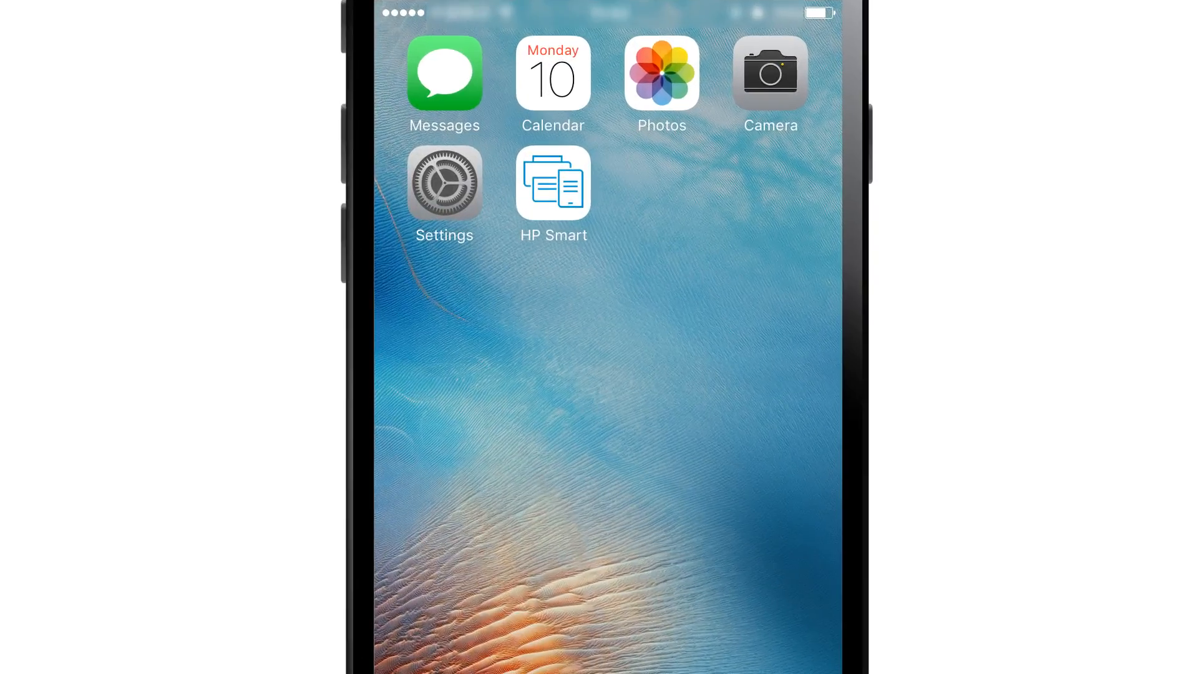
Step: Launch HP Smart from the iOS home screen to reach the OfficeJet Pro 8710 home
left_click(553, 182)
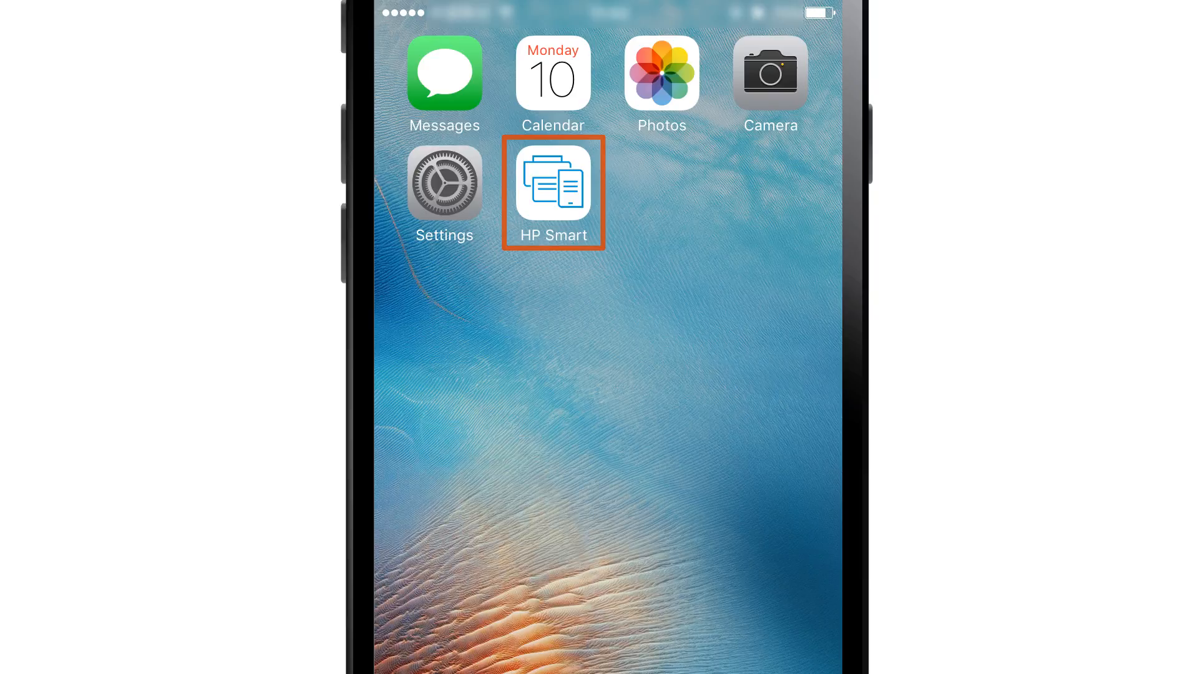
left_click(553, 181)
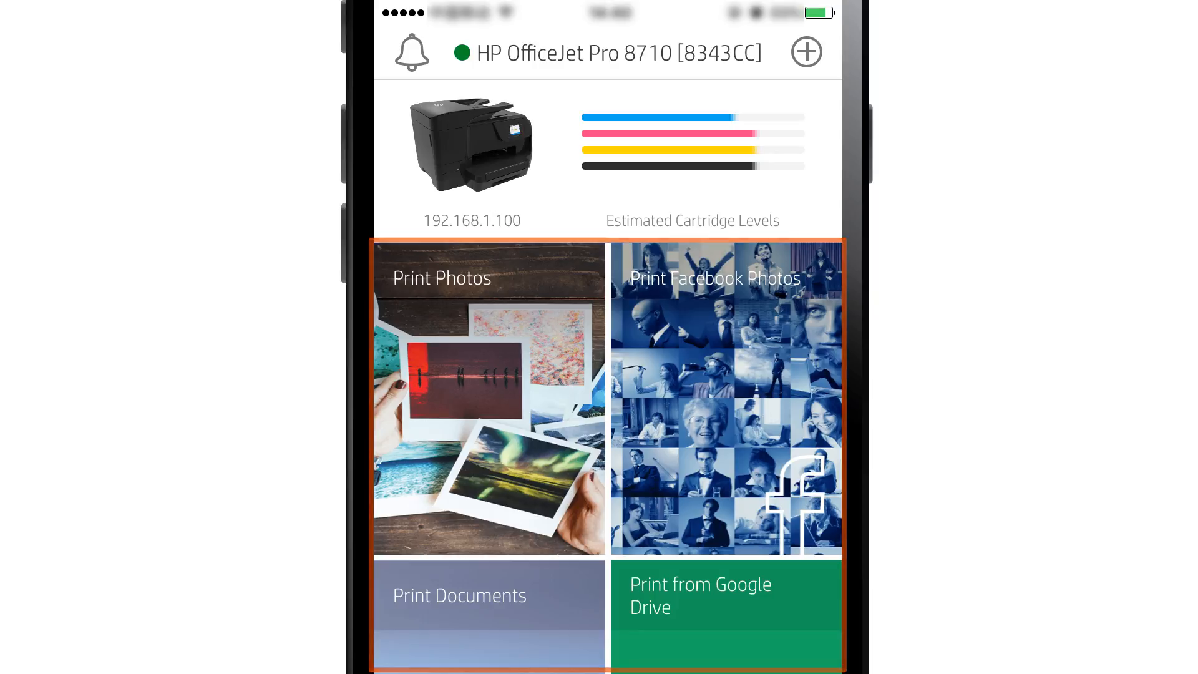
Step: Start Print Photos, grant photo access and pick the girl-on-the-bus picture from Camera Roll
left_click(488, 397)
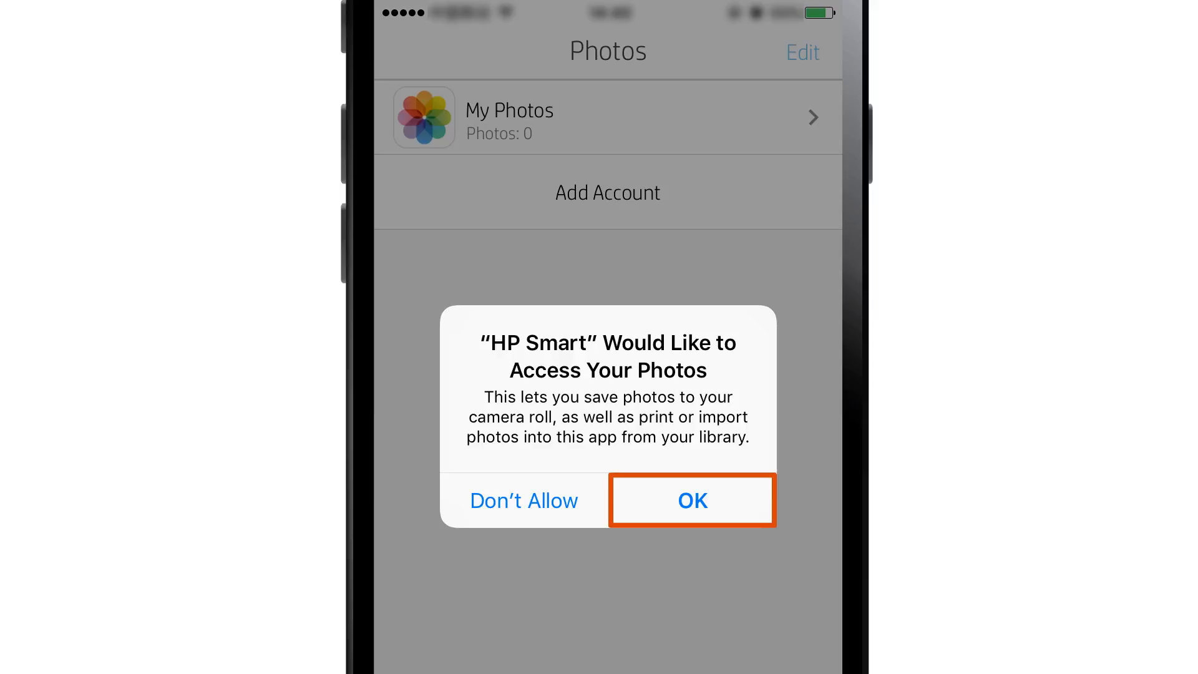
left_click(691, 501)
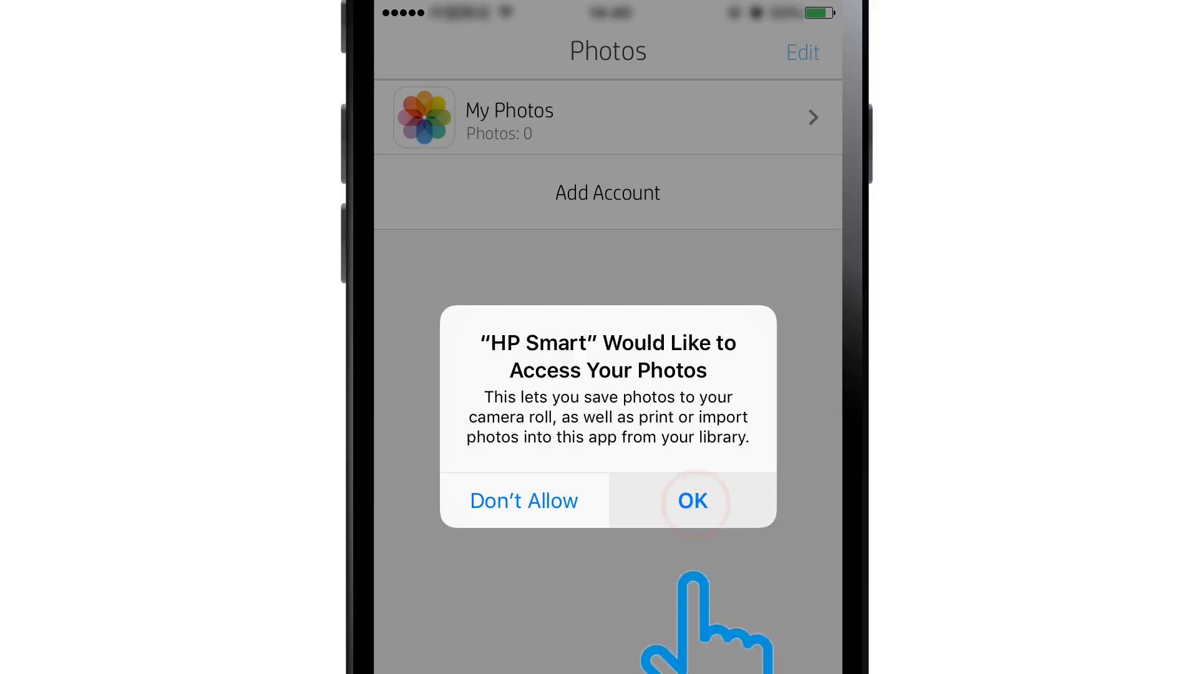
left_click(690, 500)
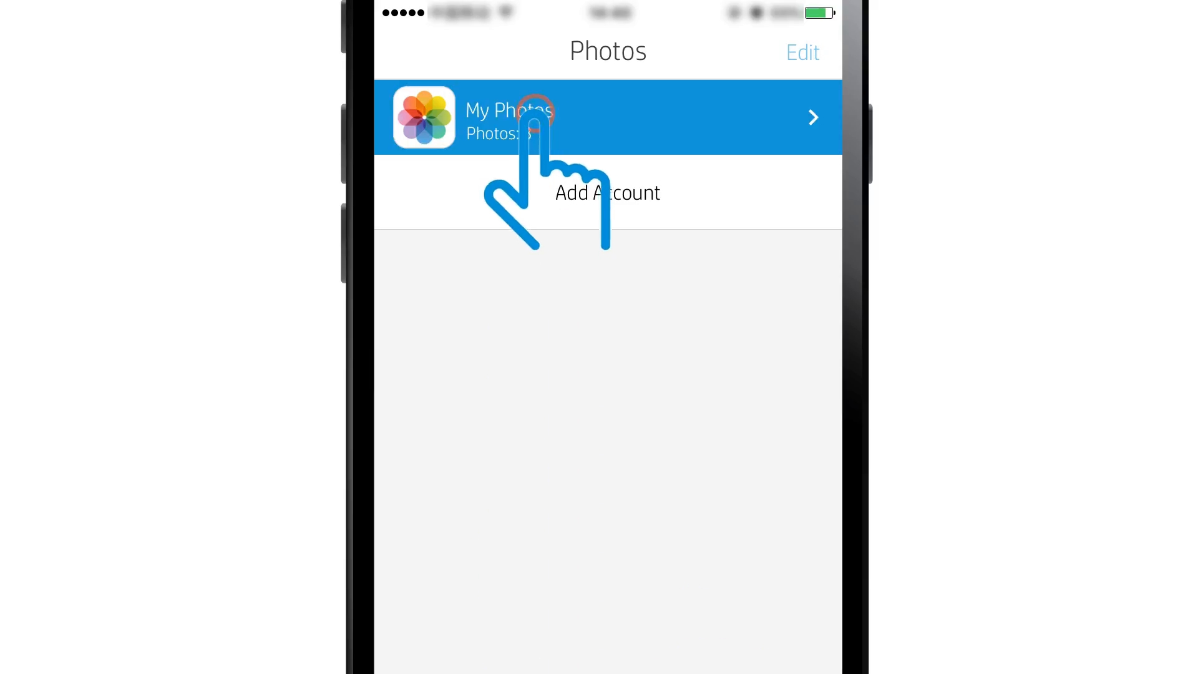
left_click(608, 117)
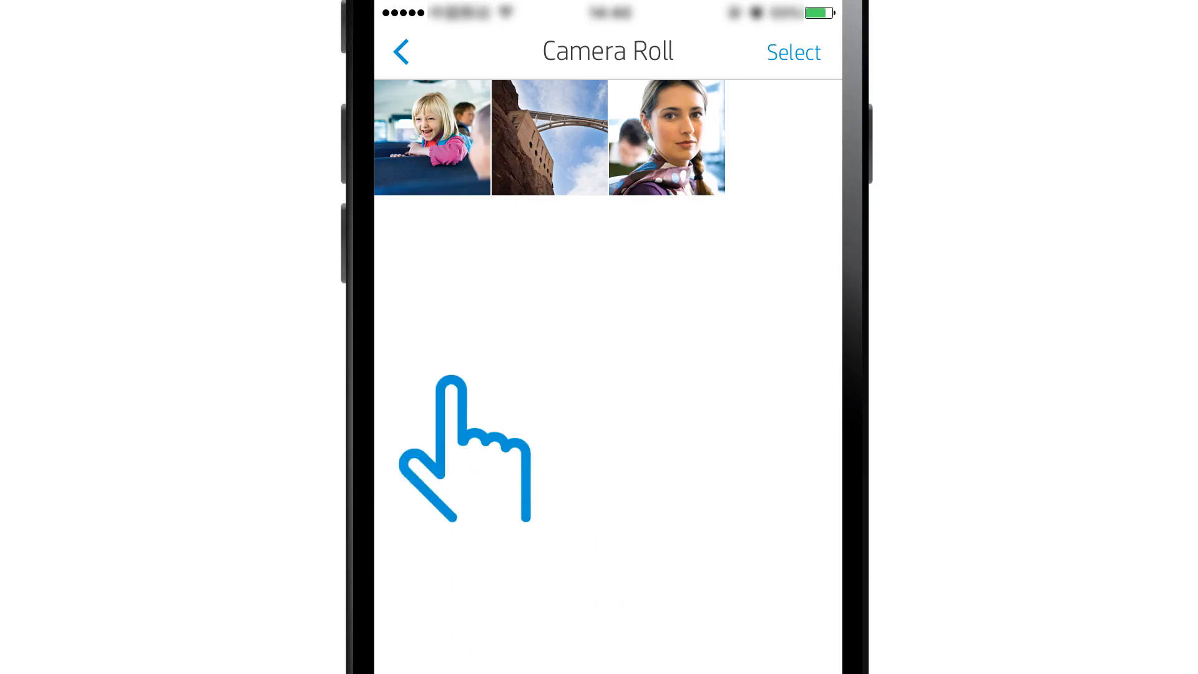
left_click(431, 137)
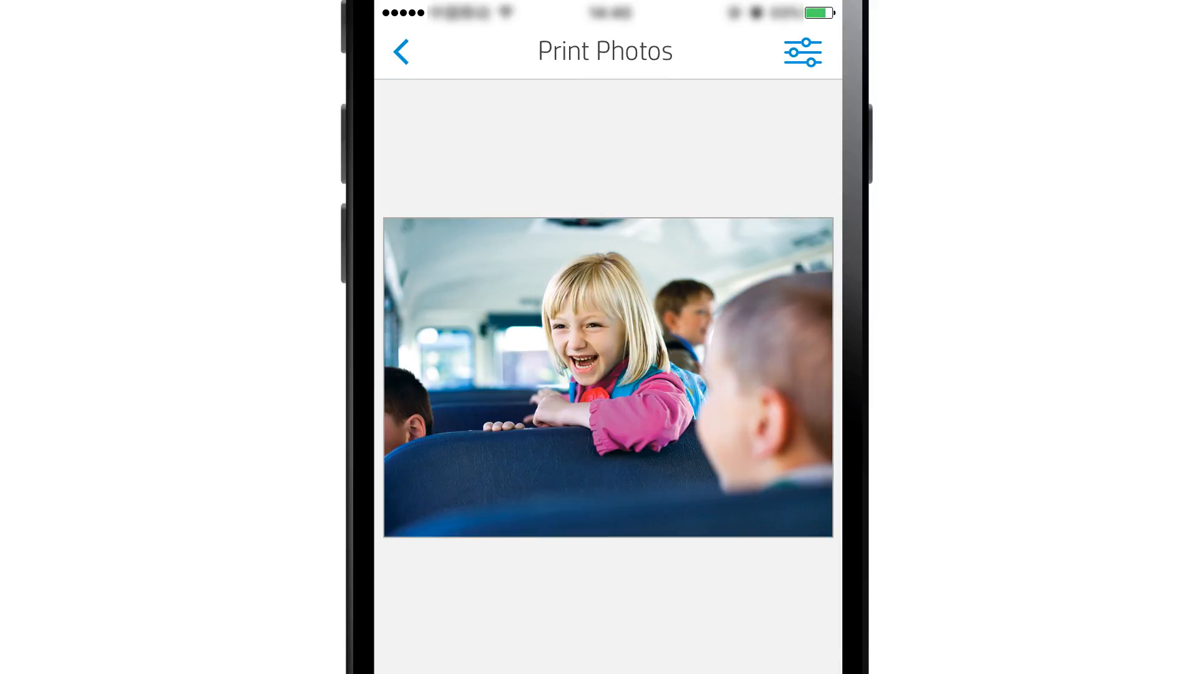
Step: Keep the photo unedited and send it to the OfficeJet Pro 8710 as a 4x6 in print
left_click(802, 52)
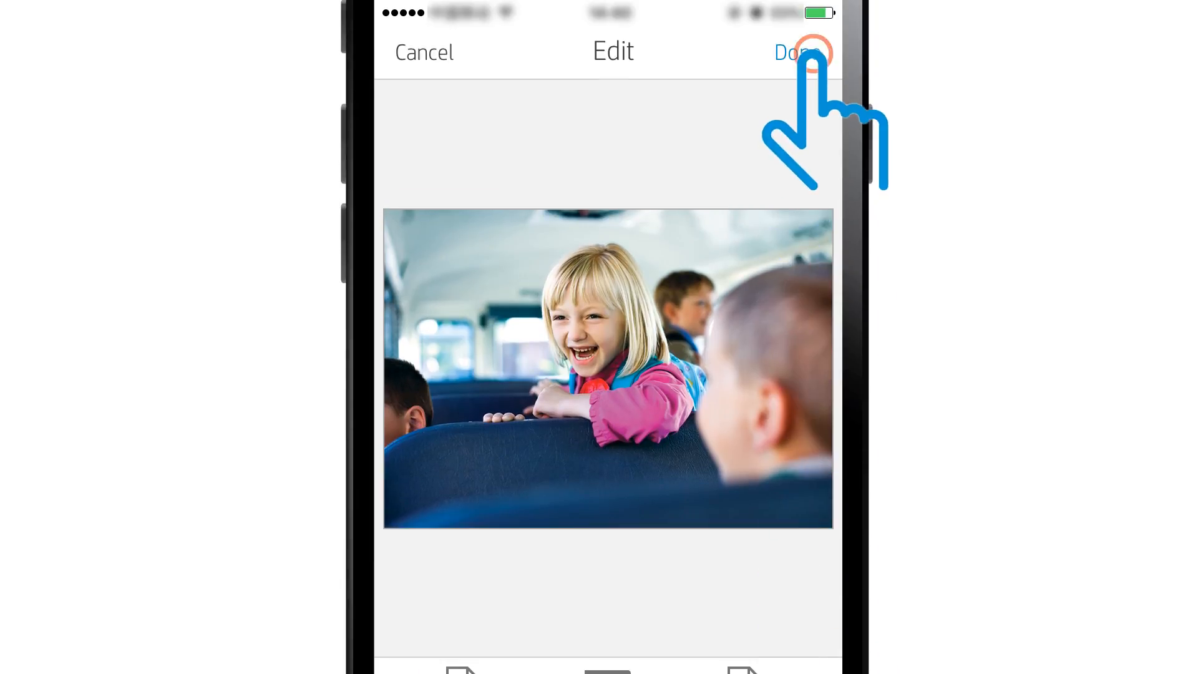
left_click(799, 52)
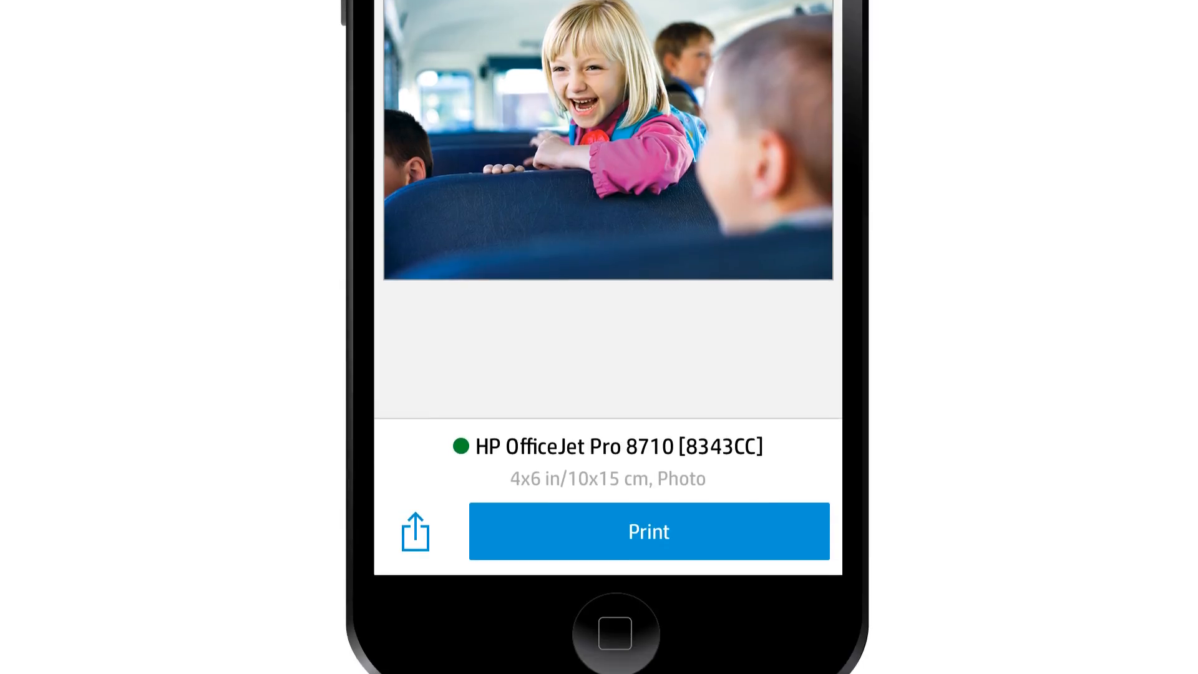
left_click(648, 532)
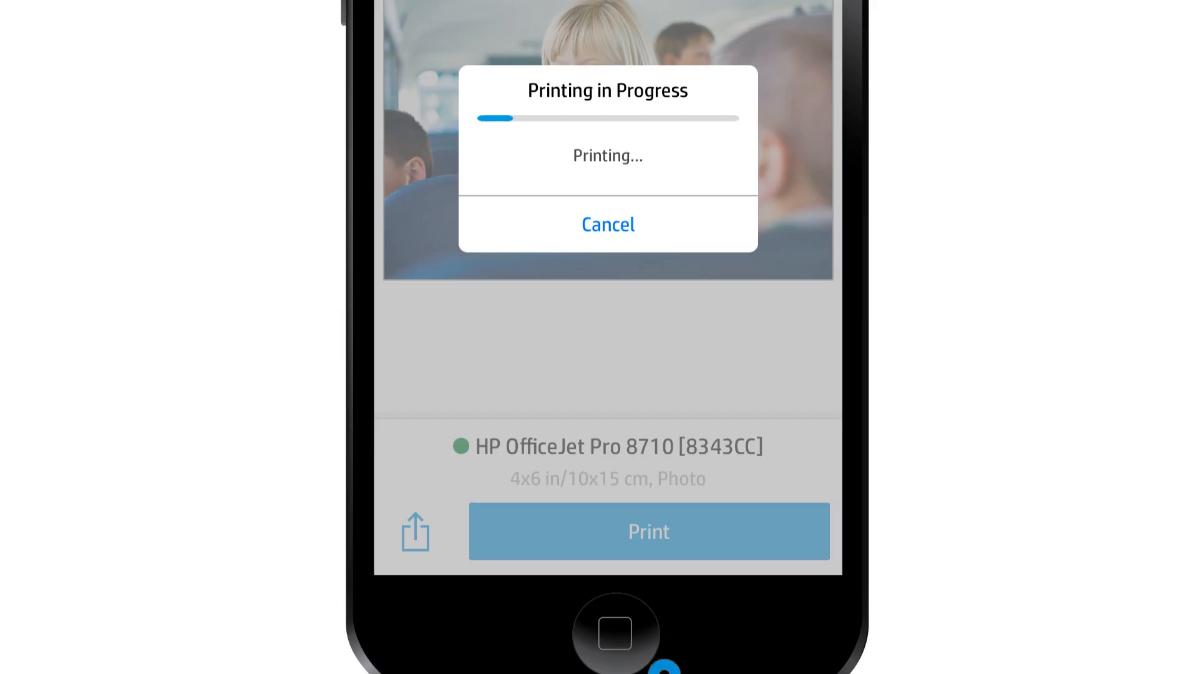